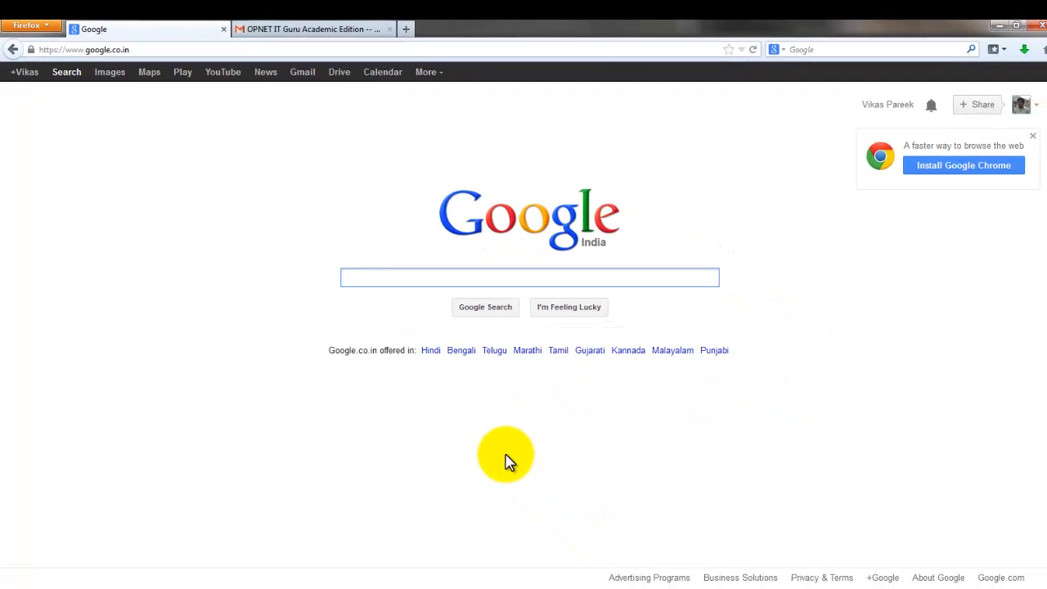
Step: Activate the Google search box to begin a new search
left_click(530, 278)
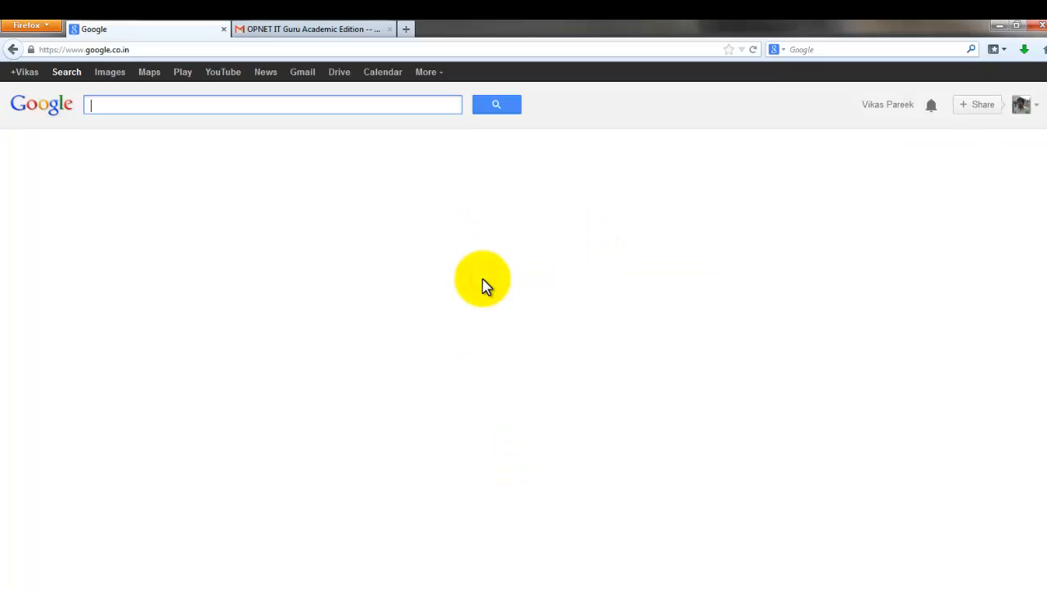
Step: Search Google for 'opnet it guru' to find the OPNET IT Guru Academic Edition page
type("opnet it gu")
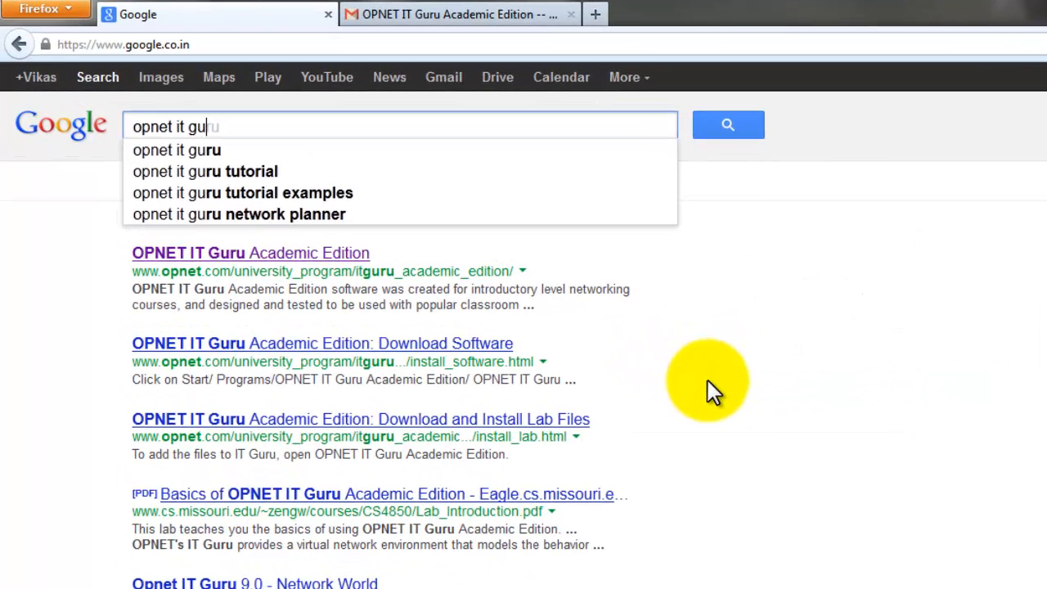
mouse_move(723, 370)
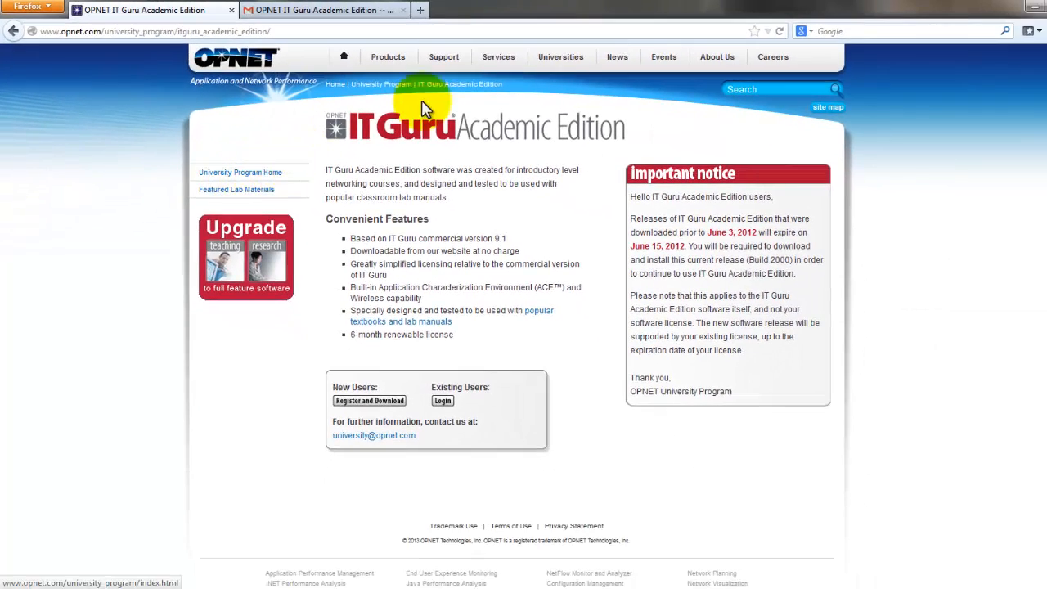
mouse_move(562, 506)
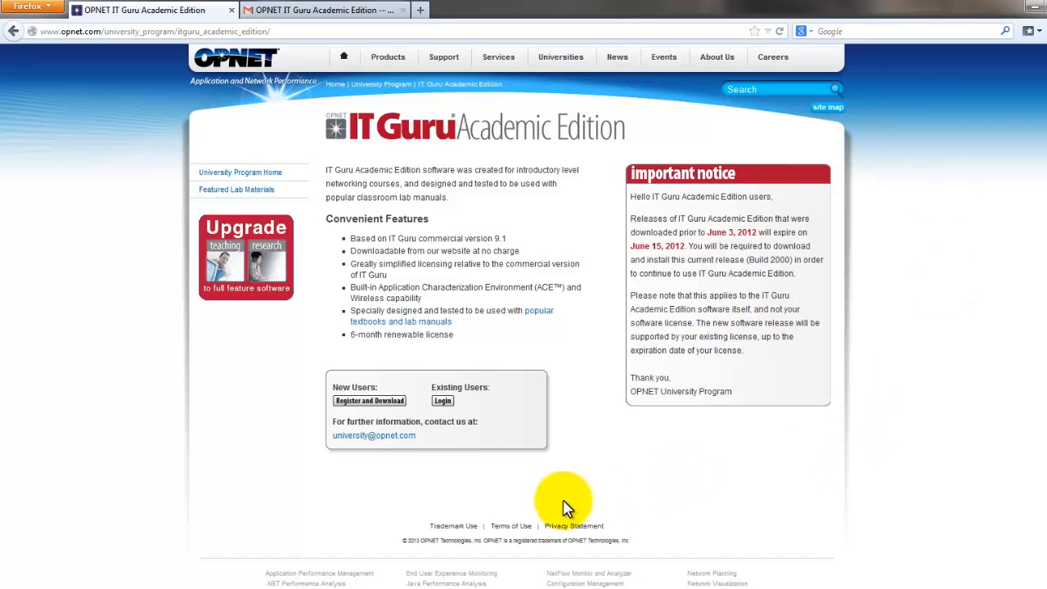
mouse_move(563, 445)
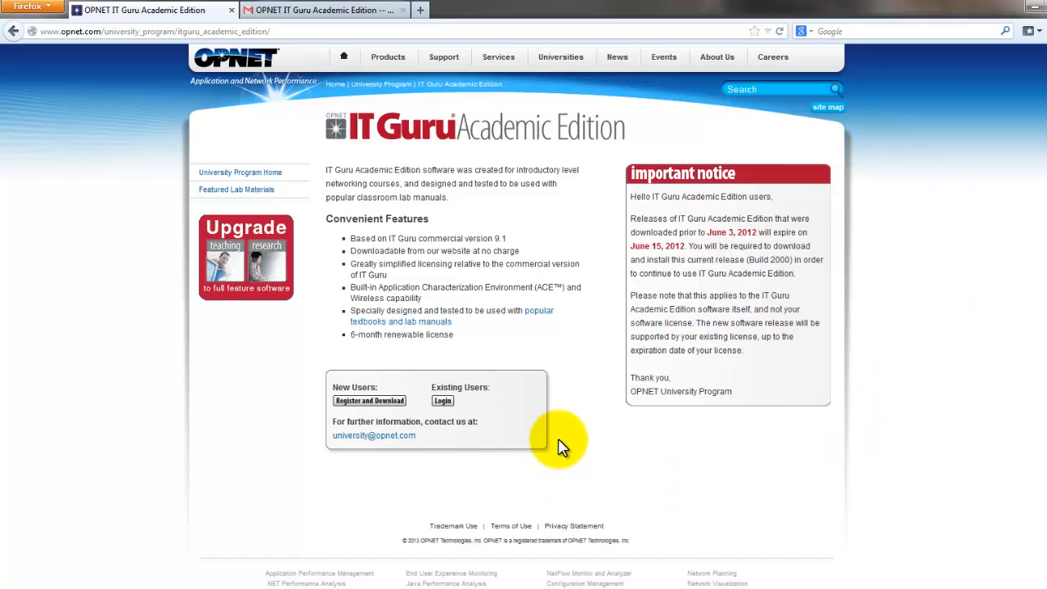
mouse_move(566, 441)
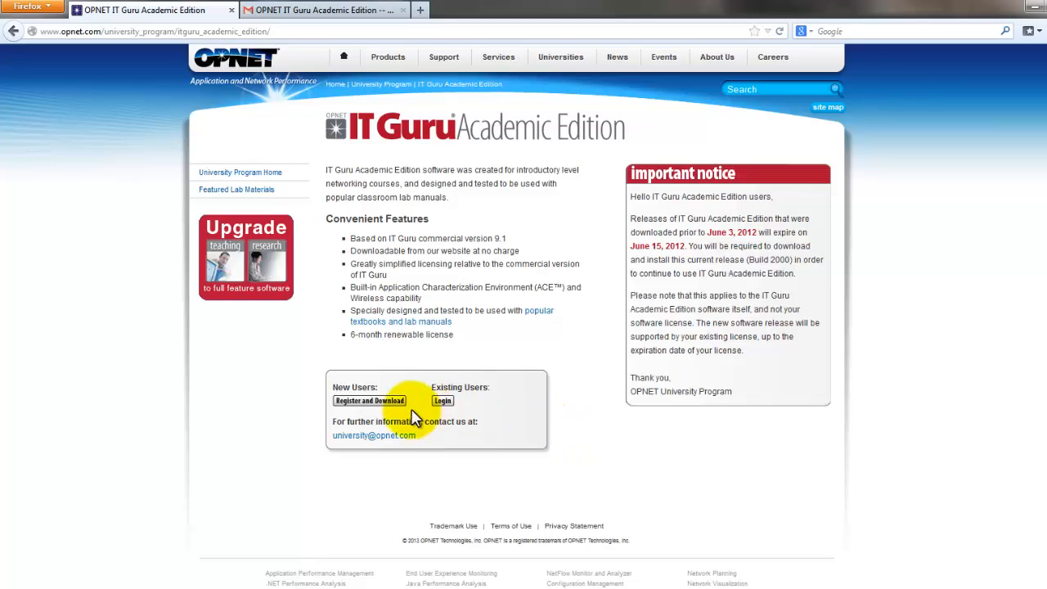
Step: Choose Register and Download under New Users to reach the Academic Edition signup form
left_click(369, 401)
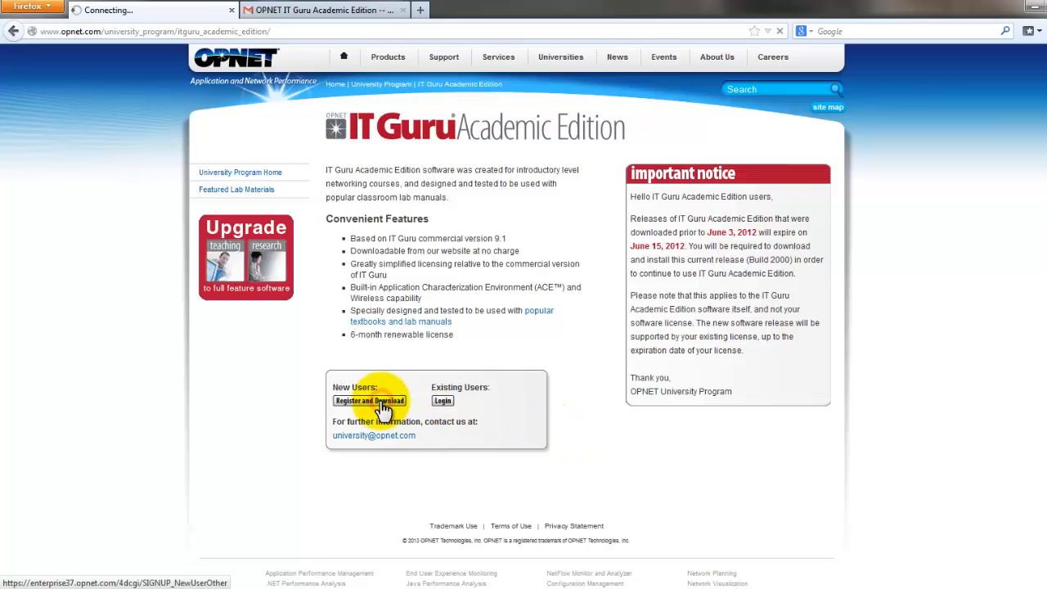
left_click(368, 401)
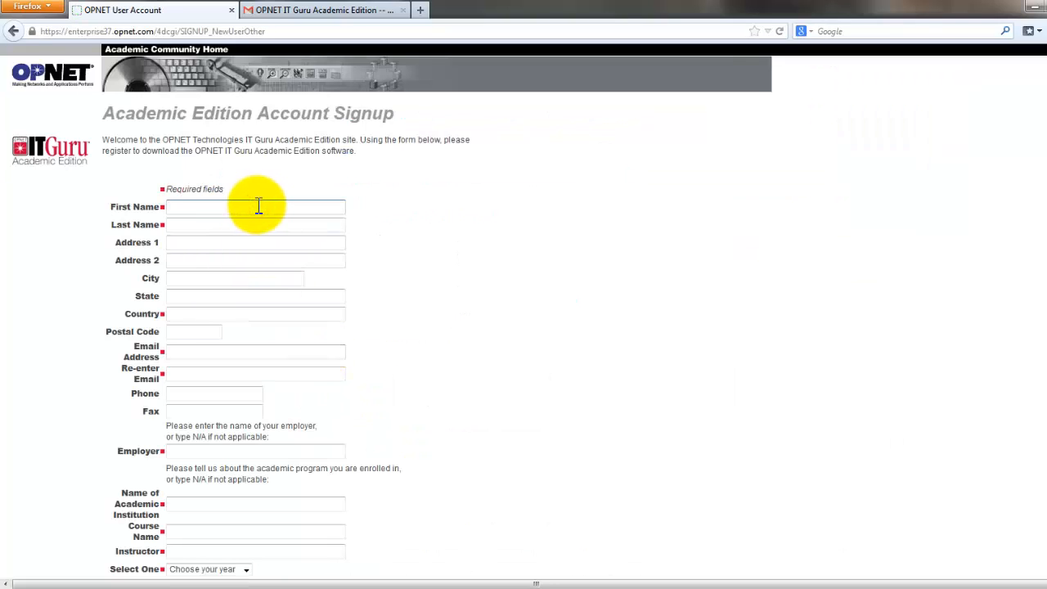
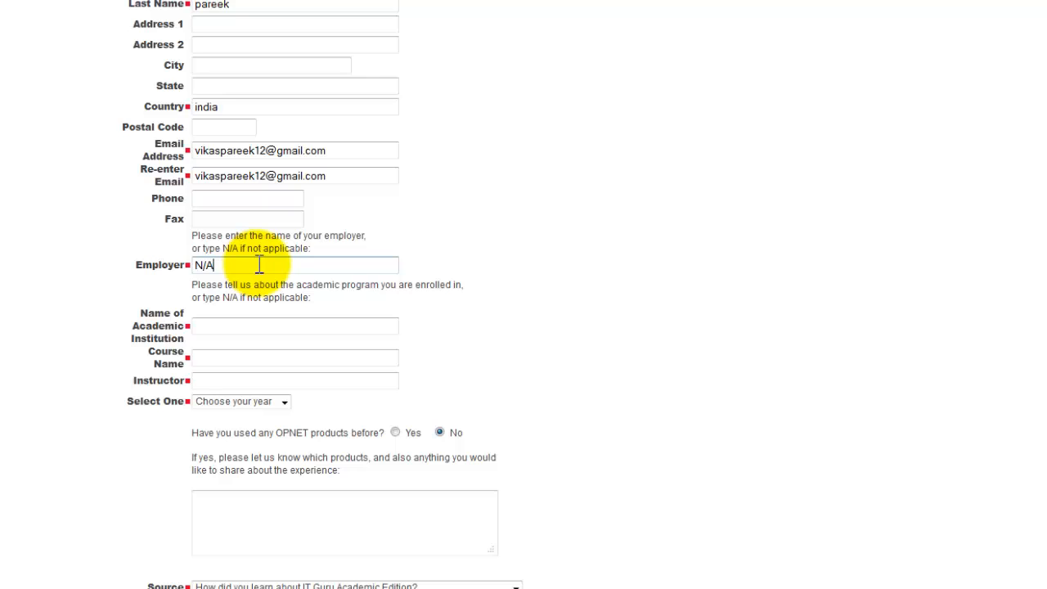
Step: Enter contact details and the academic institution 'abc' on the signup form
left_click(294, 326)
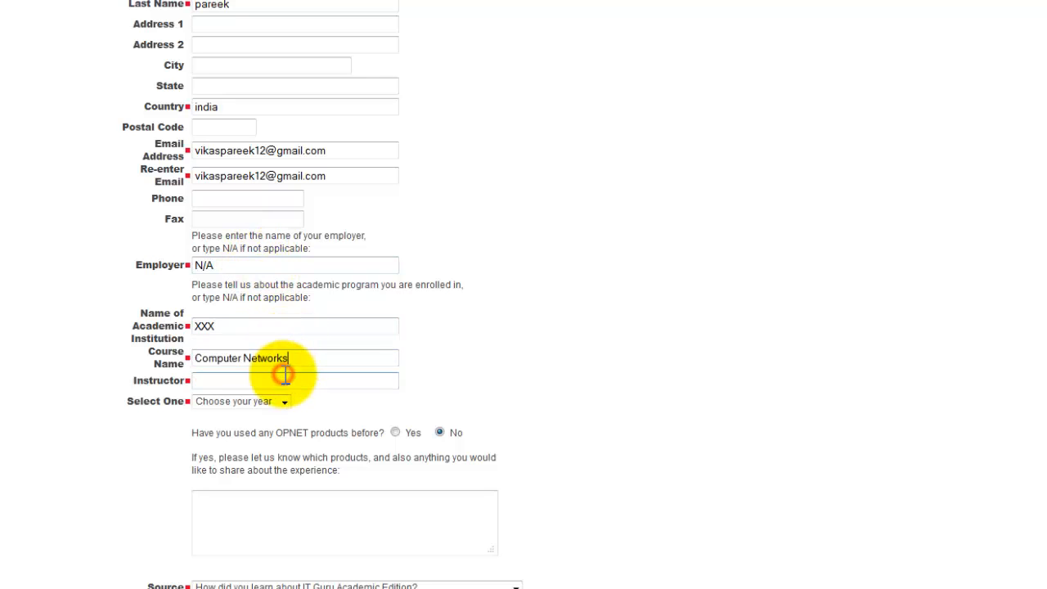
type("abc")
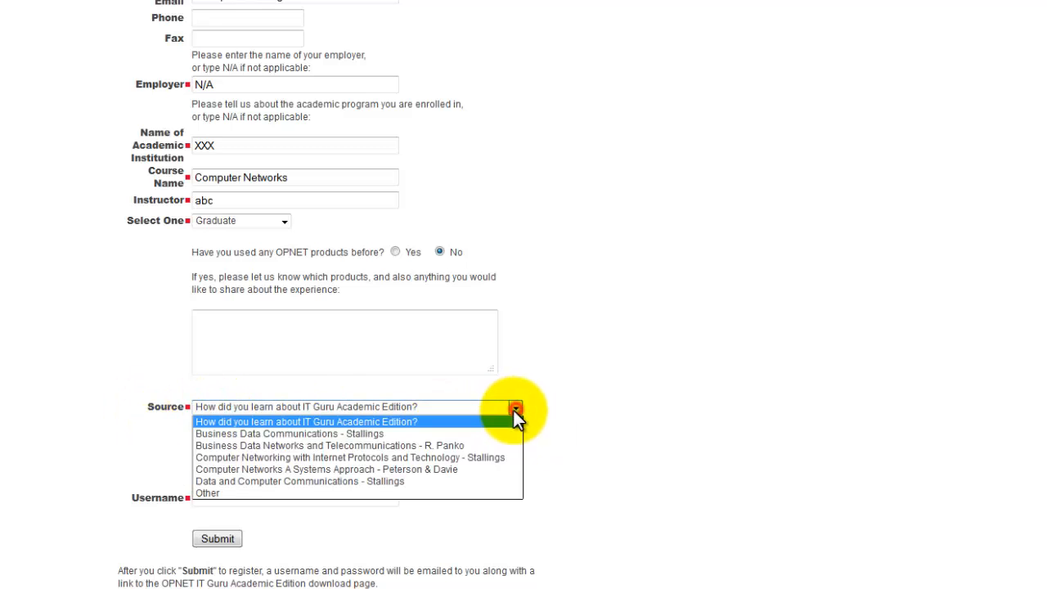
left_click(347, 459)
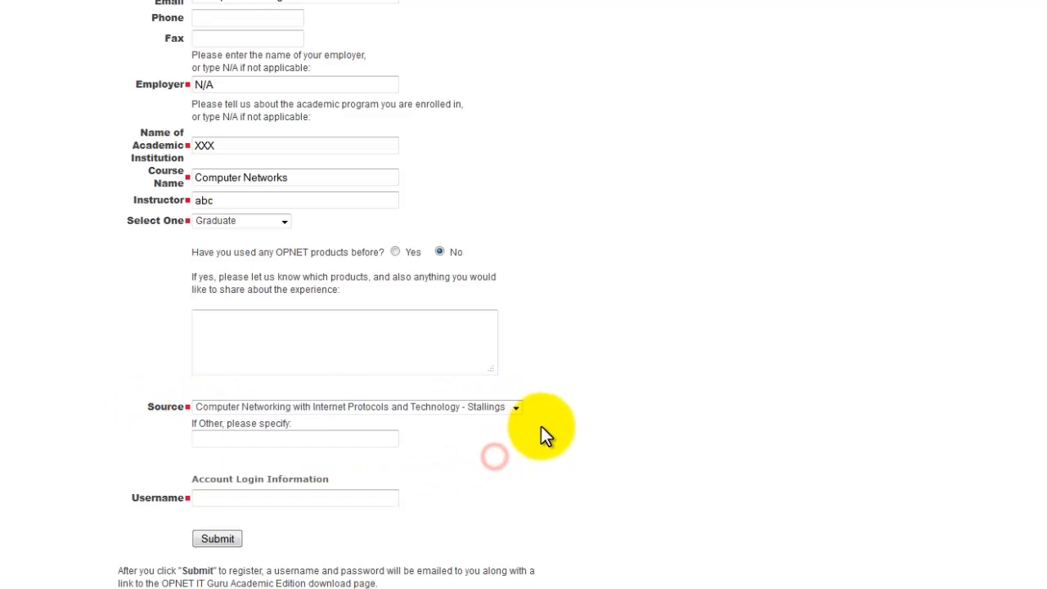
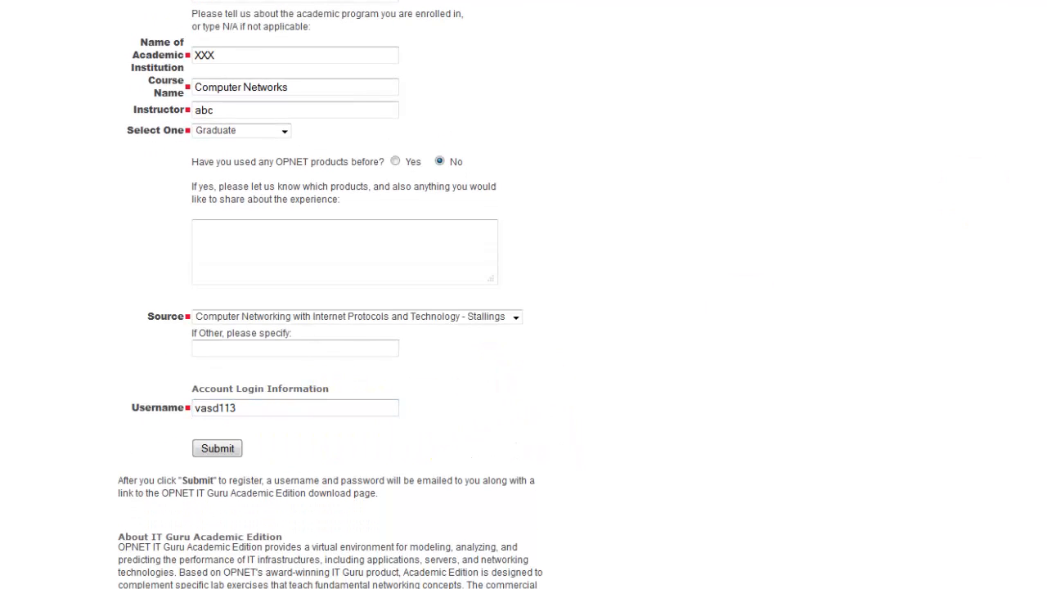
scroll("down", 3)
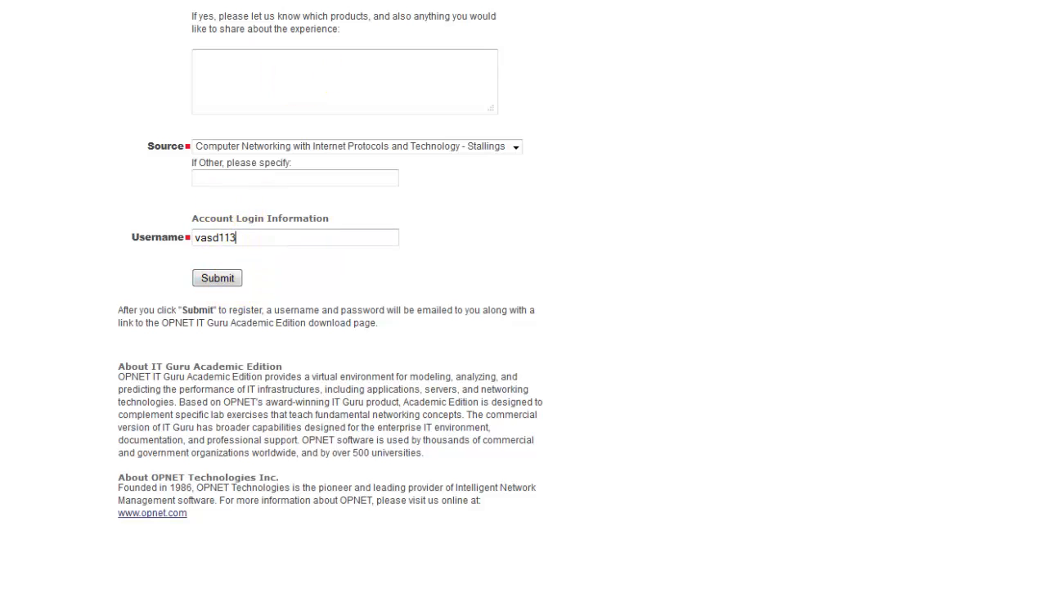
Step: Open OPNET's 'Your Account Information' email in Gmail to reach the download link
left_click(216, 278)
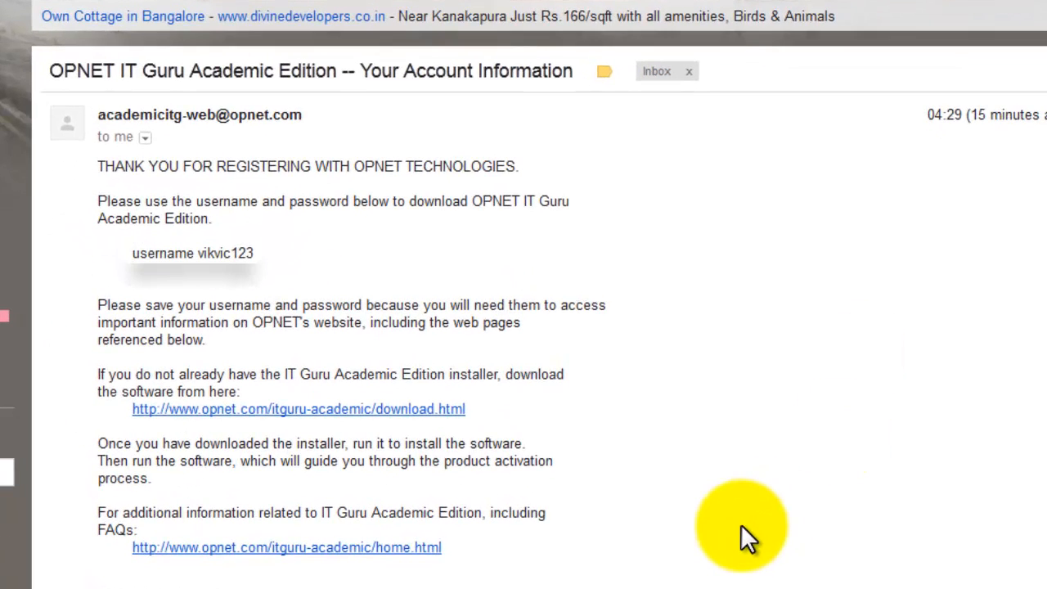
mouse_move(749, 540)
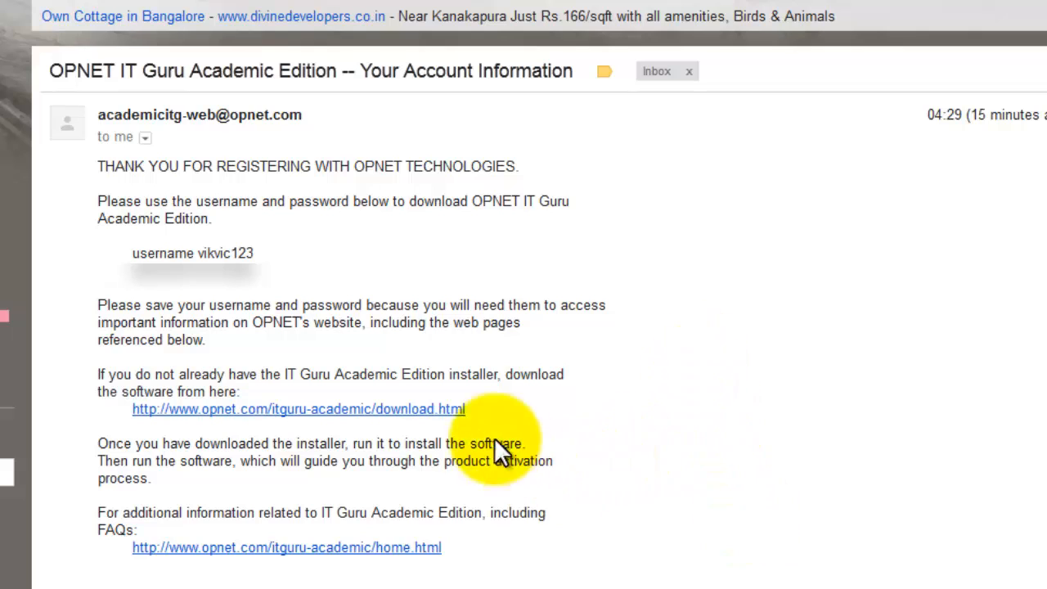
mouse_move(504, 383)
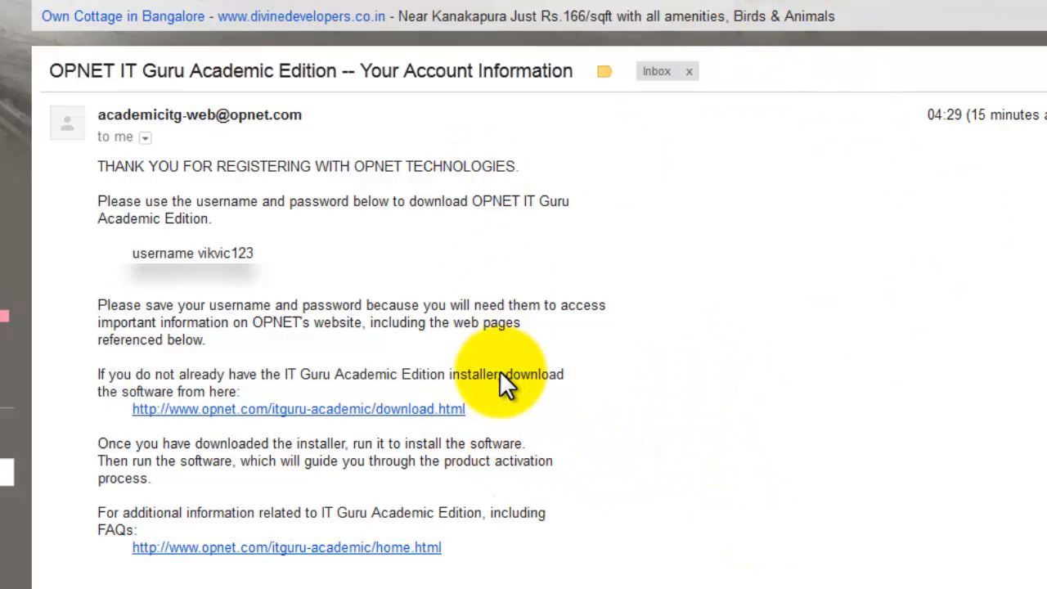
mouse_move(311, 442)
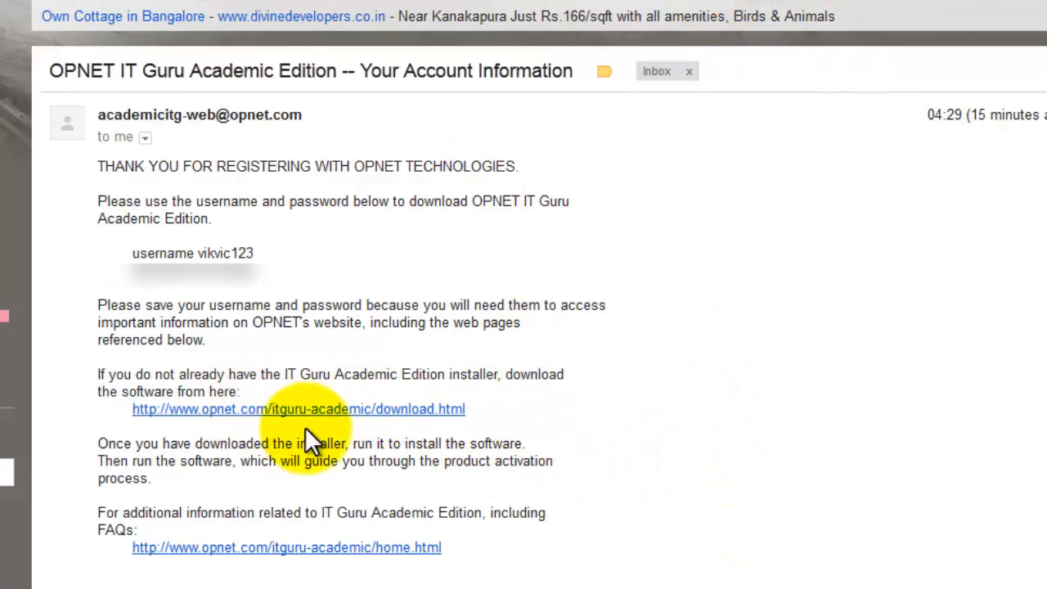
mouse_move(390, 423)
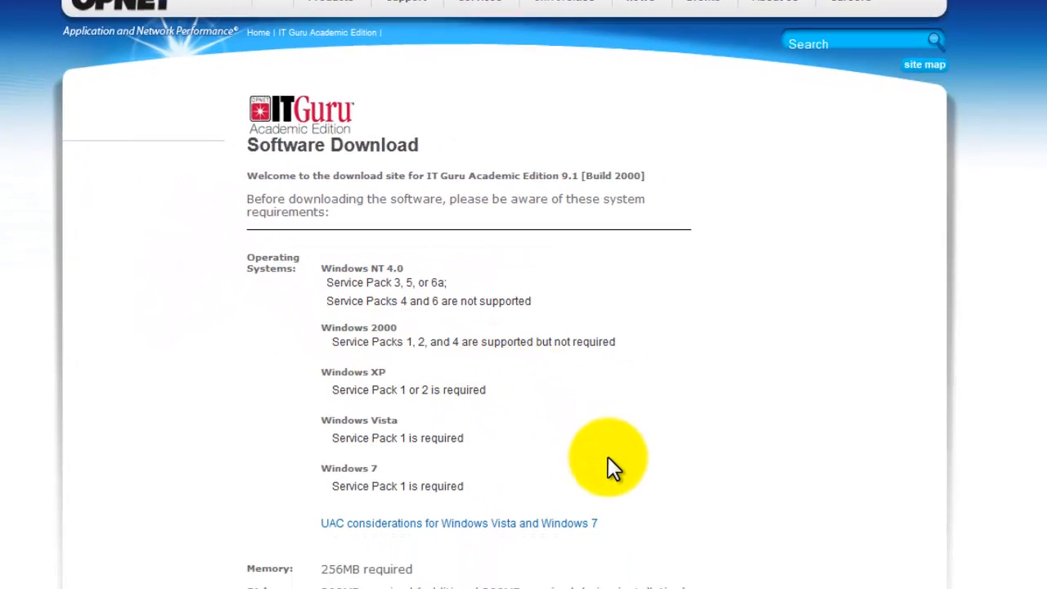
Step: Scroll the Software Download page past the system requirements to the 190 MB Download button
scroll("down", 3)
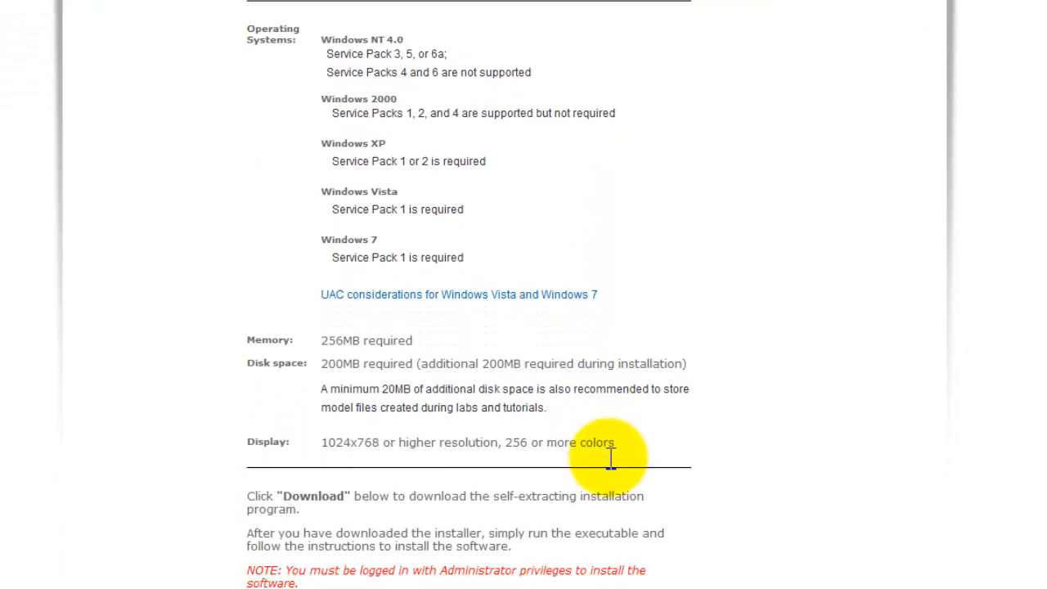
scroll("down", 3)
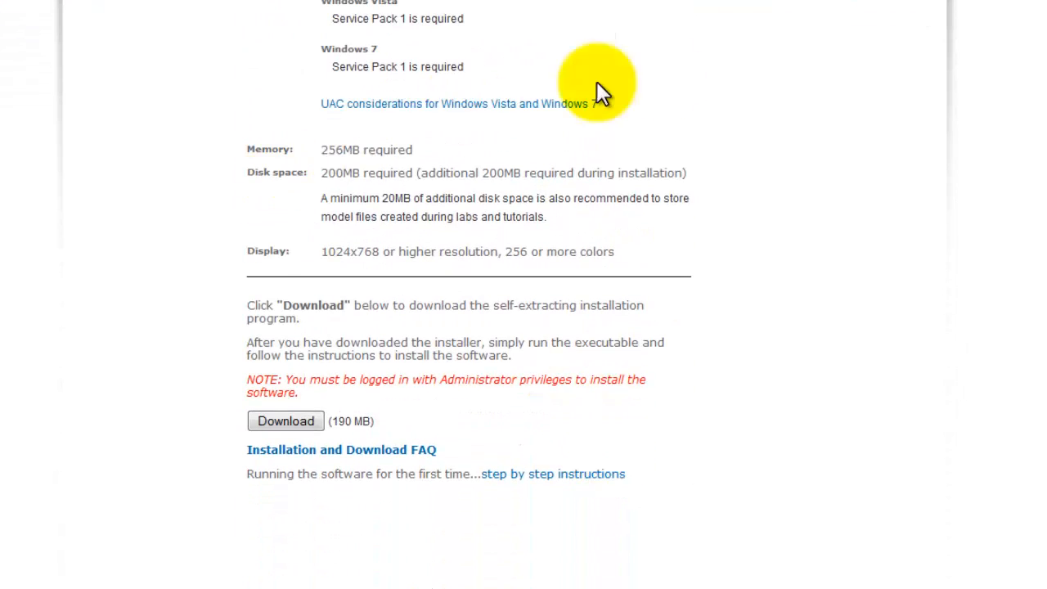
mouse_move(753, 581)
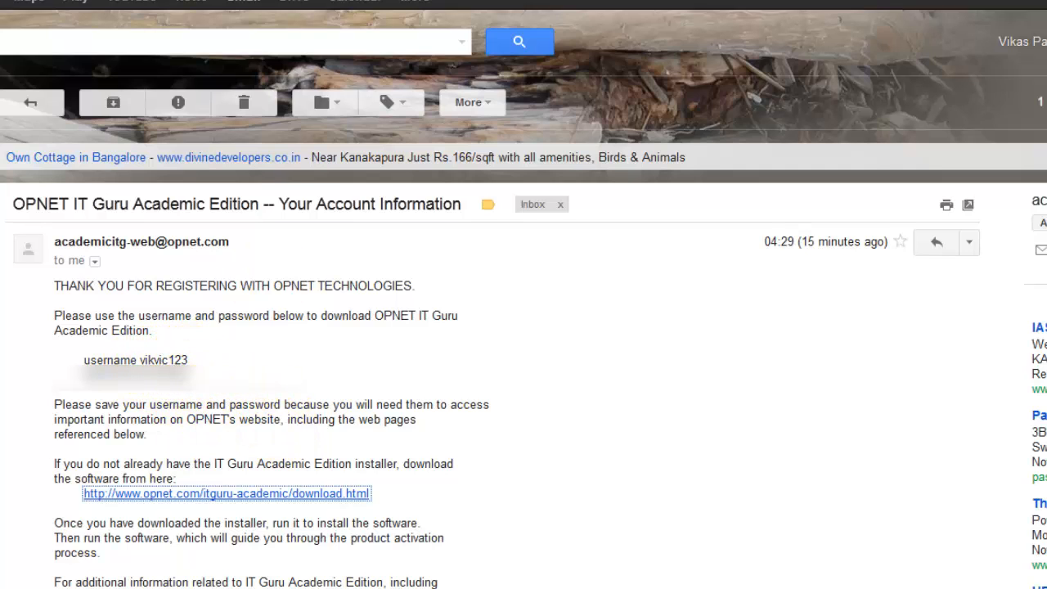
left_click(226, 494)
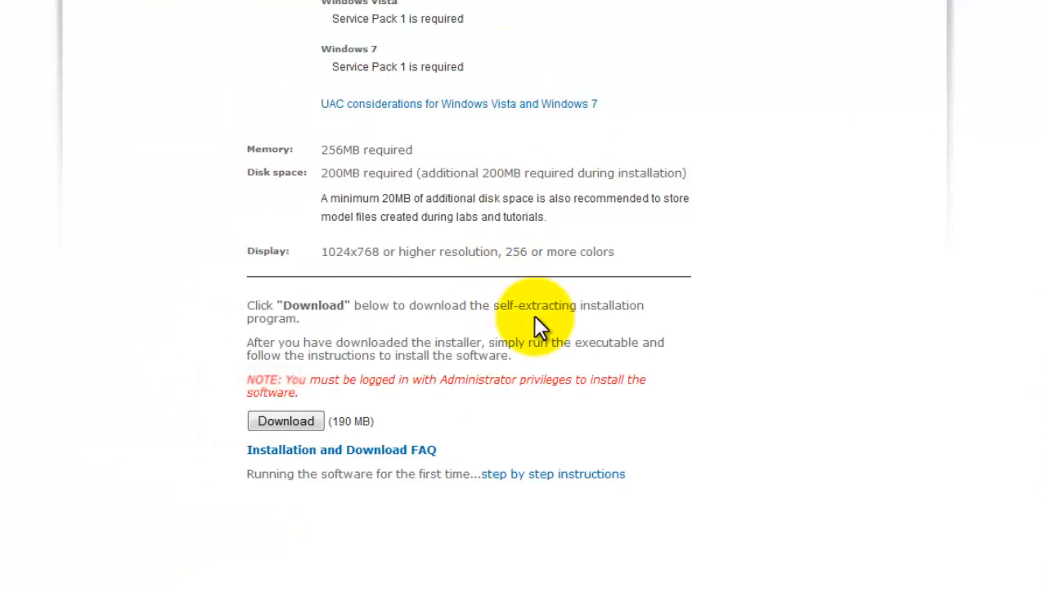
mouse_move(833, 249)
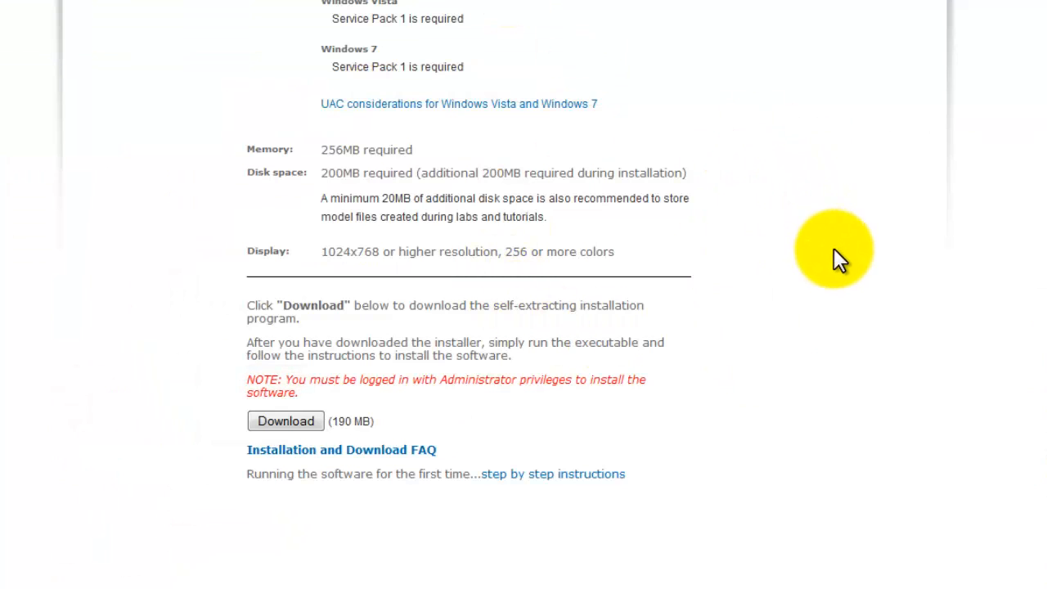